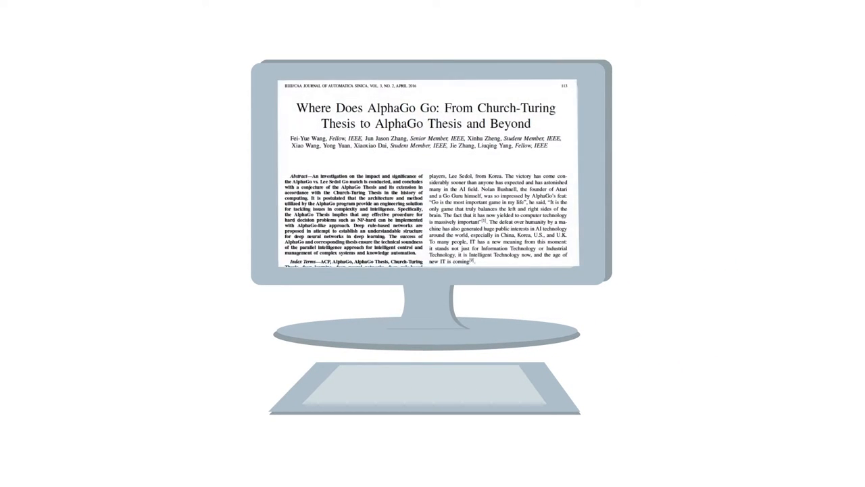
scroll(down, 3)
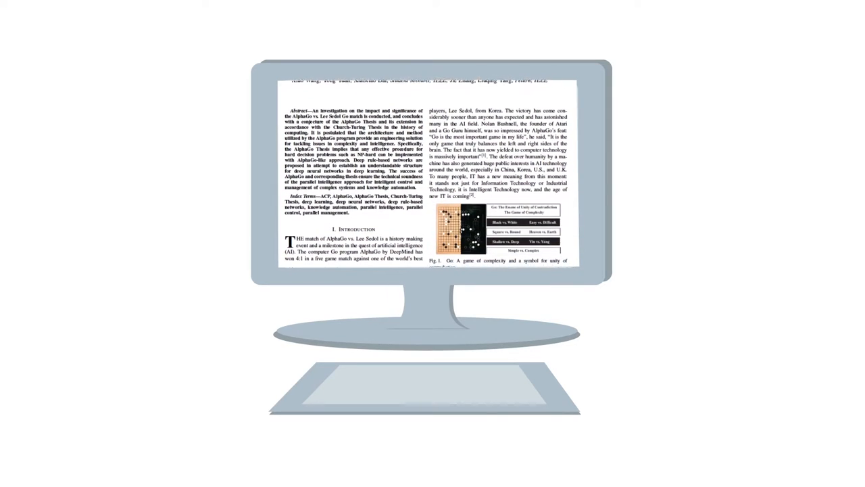